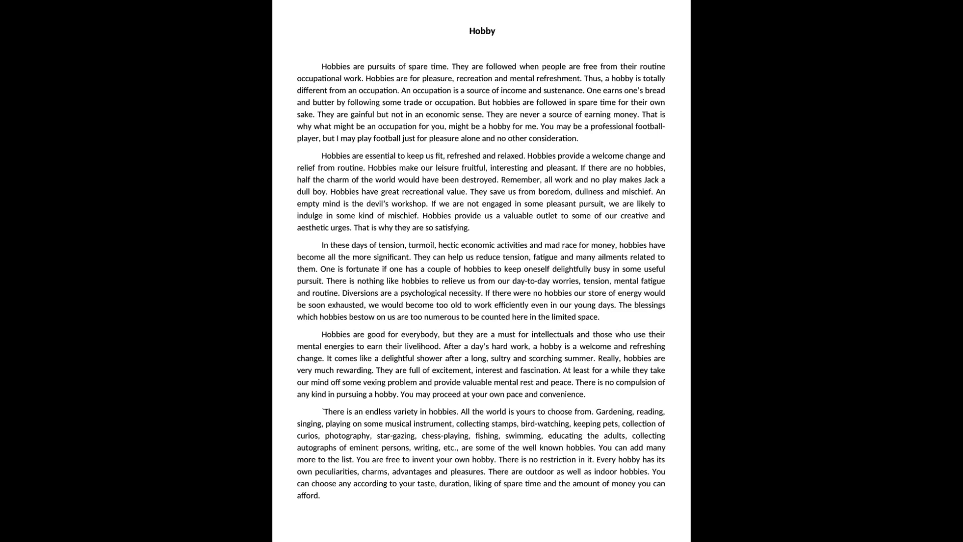
{"action": "scroll", "scroll_direction": "down", "scroll_amount": 3}
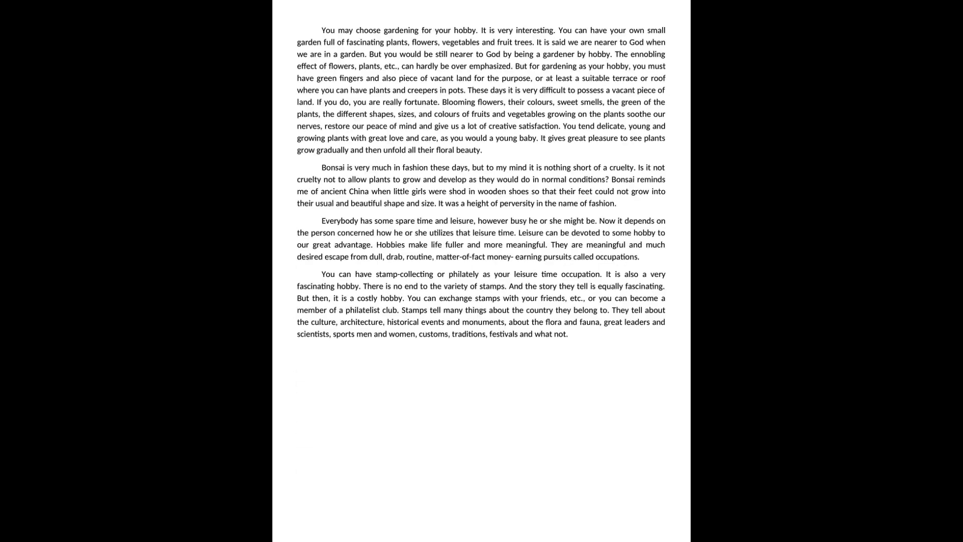